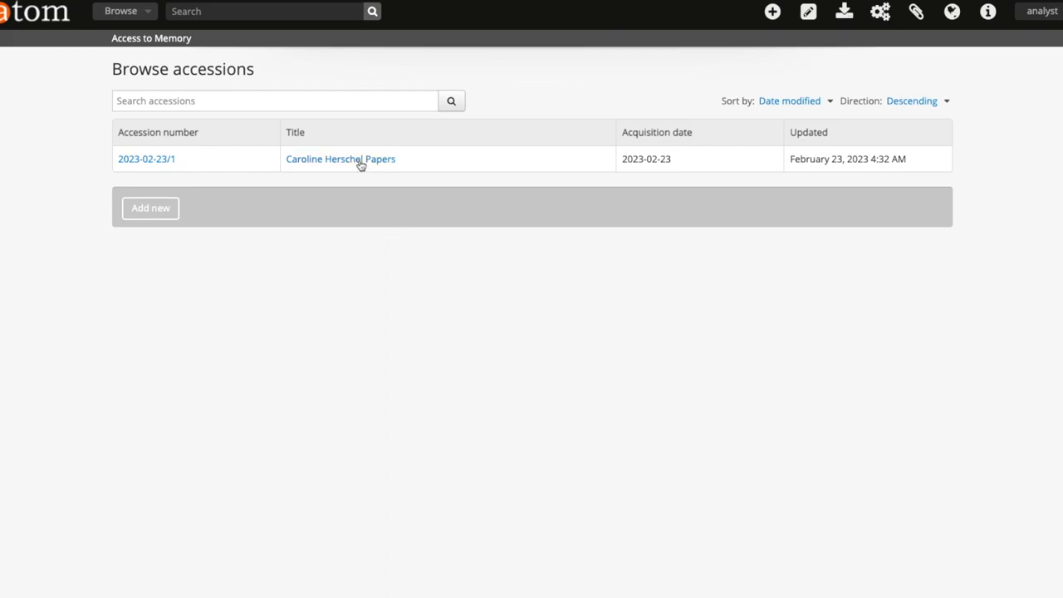
Begin editing the Caroline Herschel Papers accession record (2023-02-23/1).
{"action": "left_click", "coordinate": [339, 160]}
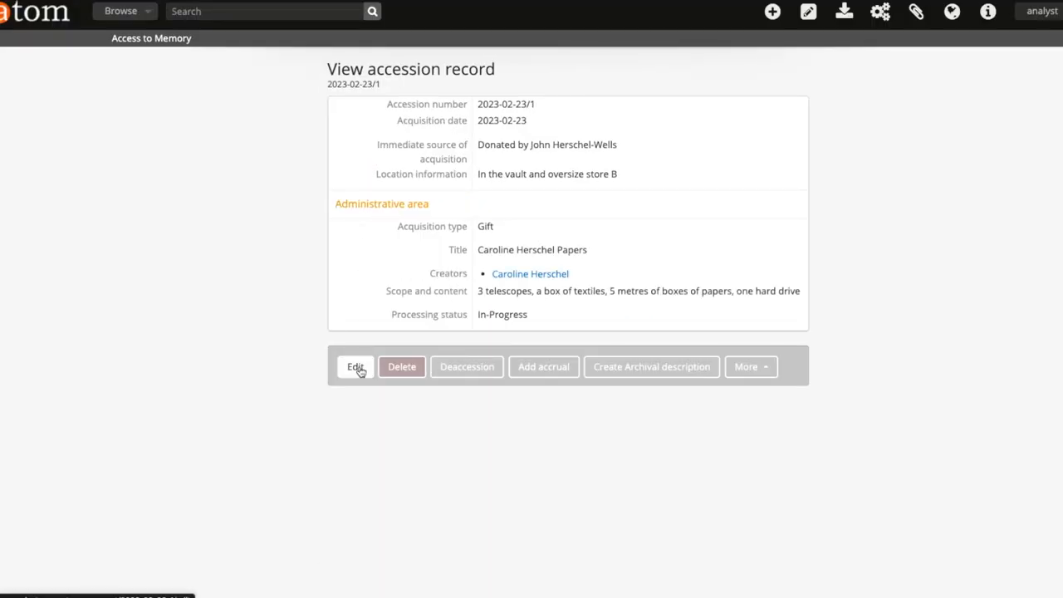
{"action": "left_click", "coordinate": [355, 367]}
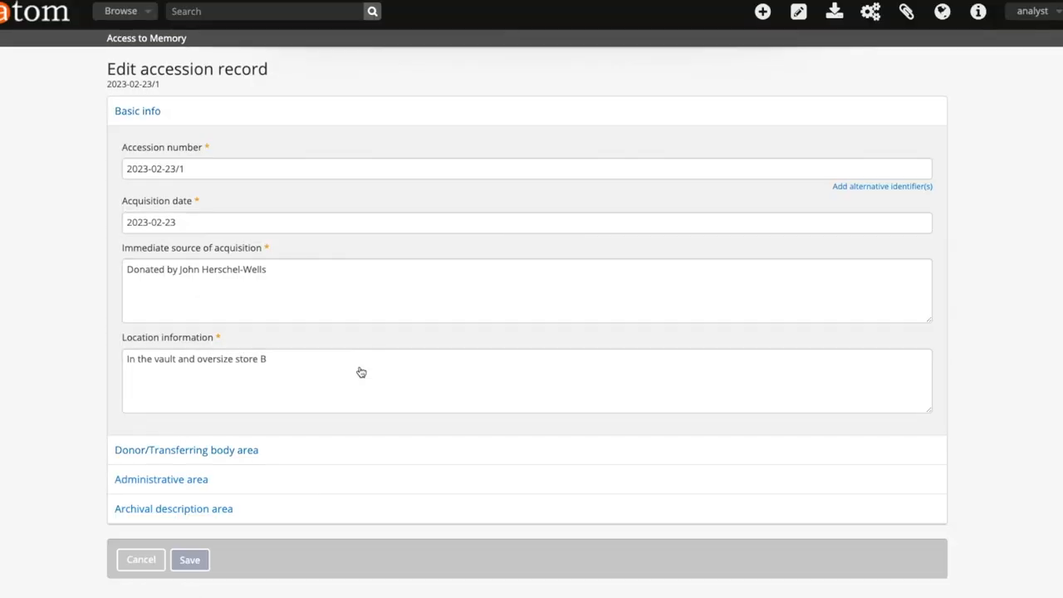
{"action": "scroll", "scroll_direction": "down", "scroll_amount": 3}
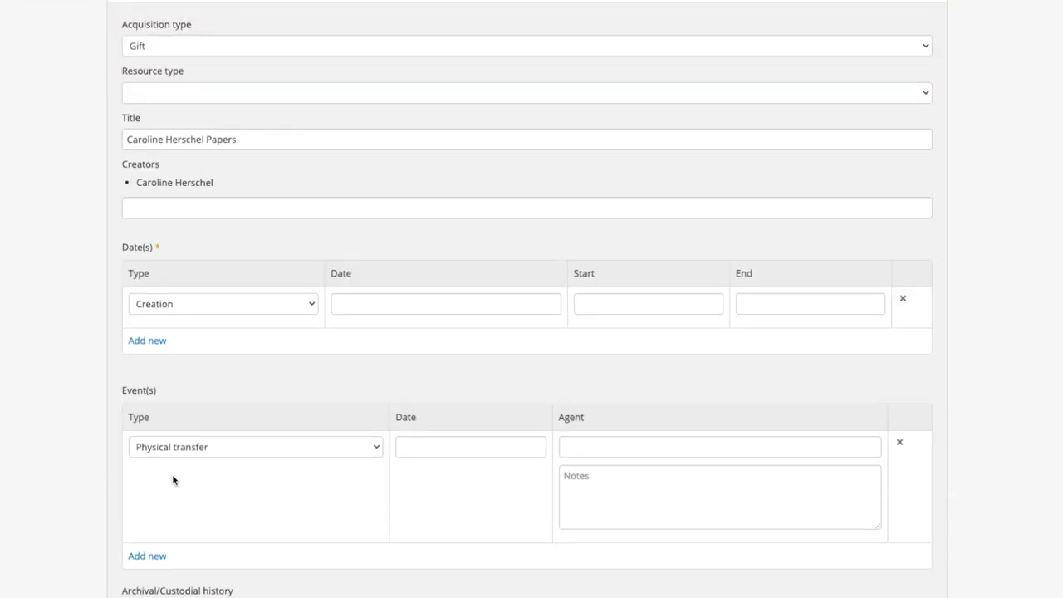
{"action": "mouse_move", "coordinate": [176, 392]}
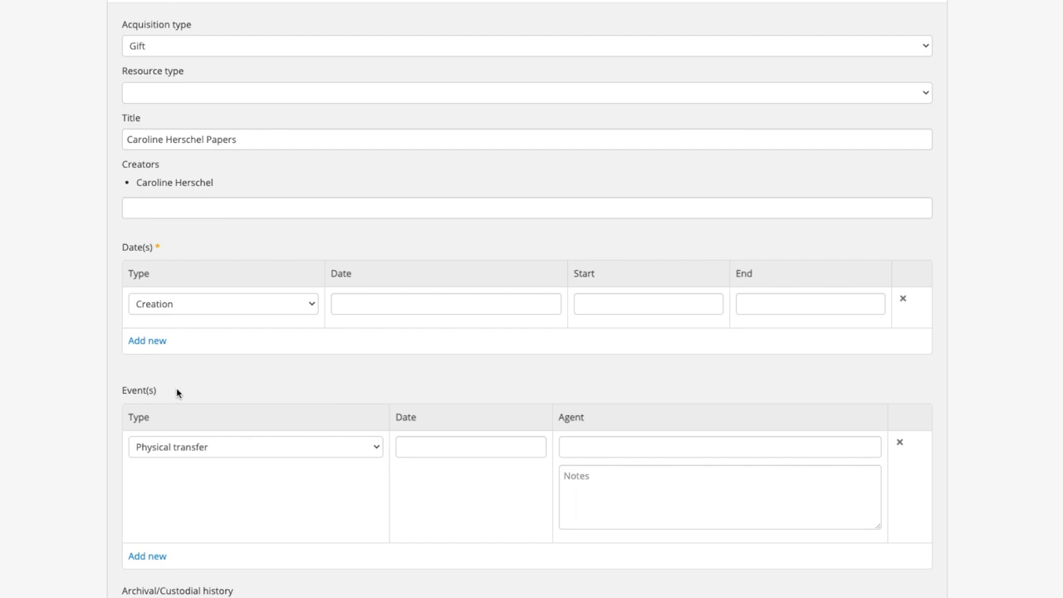
{"action": "left_click", "coordinate": [256, 447]}
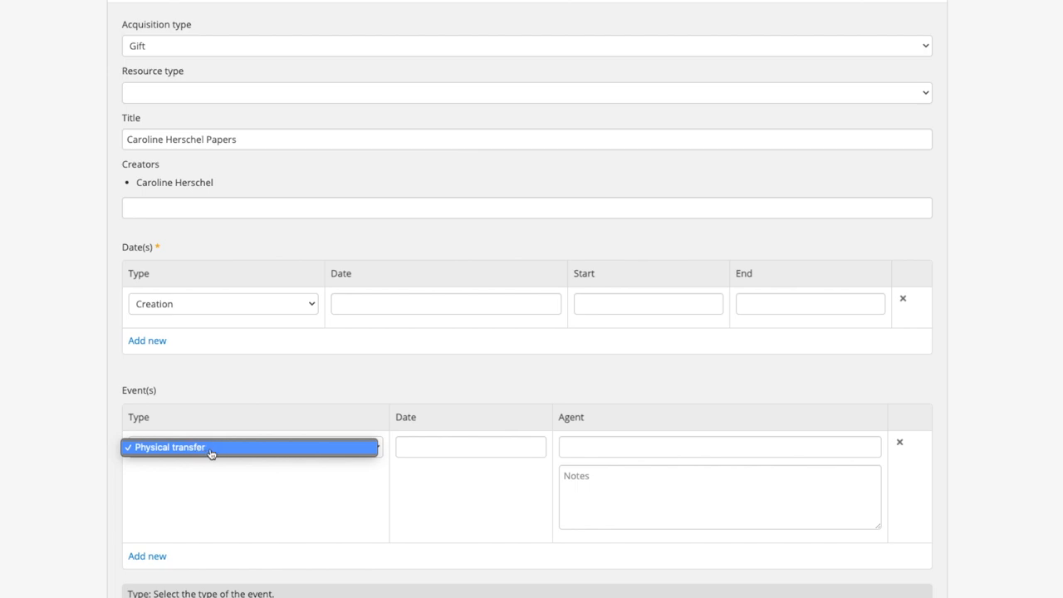
{"action": "left_click", "coordinate": [170, 447]}
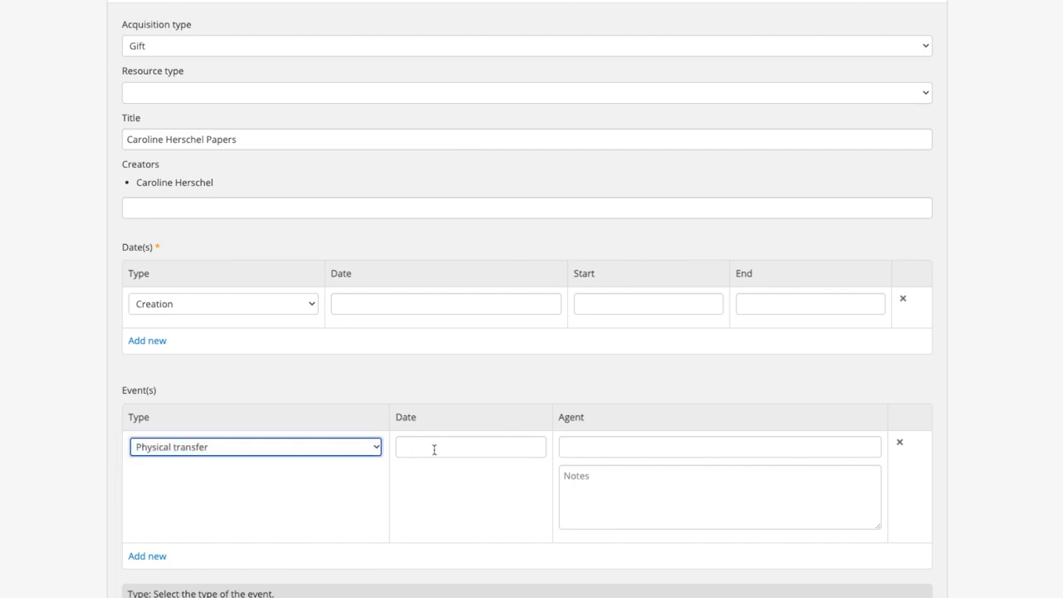
{"action": "left_click", "coordinate": [470, 447]}
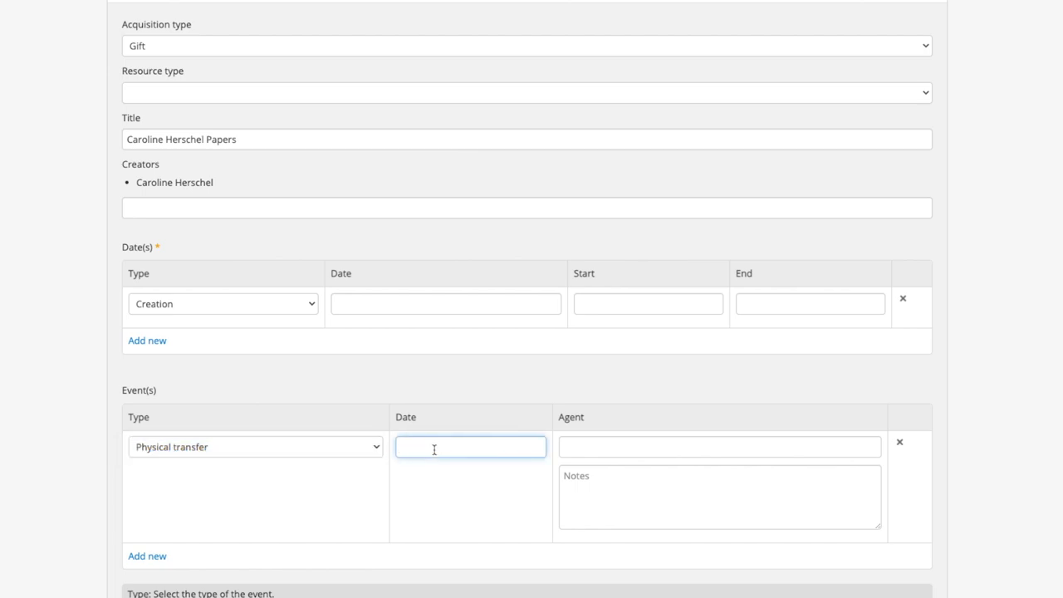
{"action": "type", "text": "2023-"}
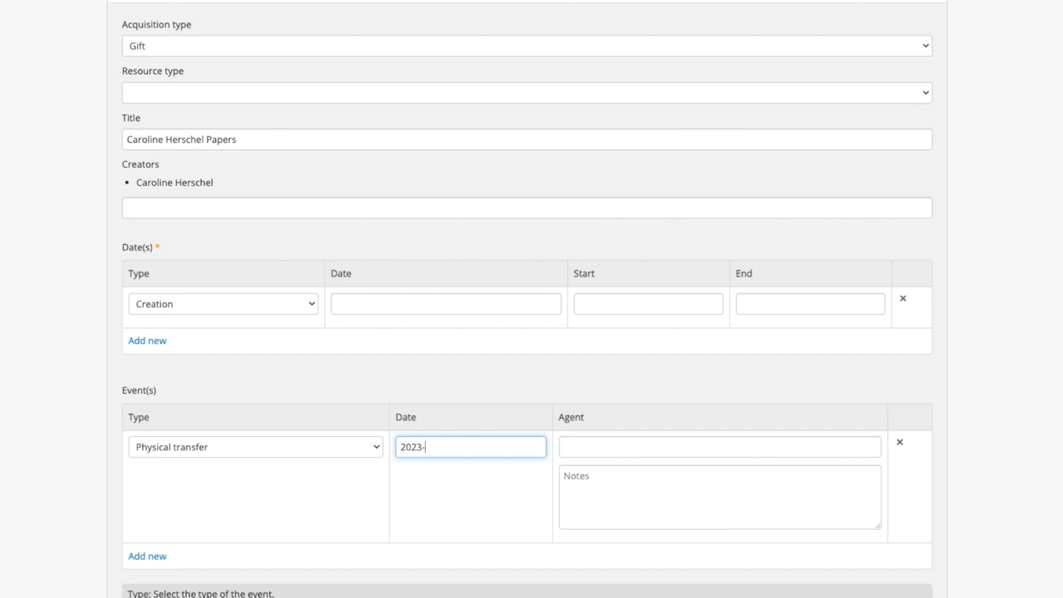
{"action": "type", "text": "02-23"}
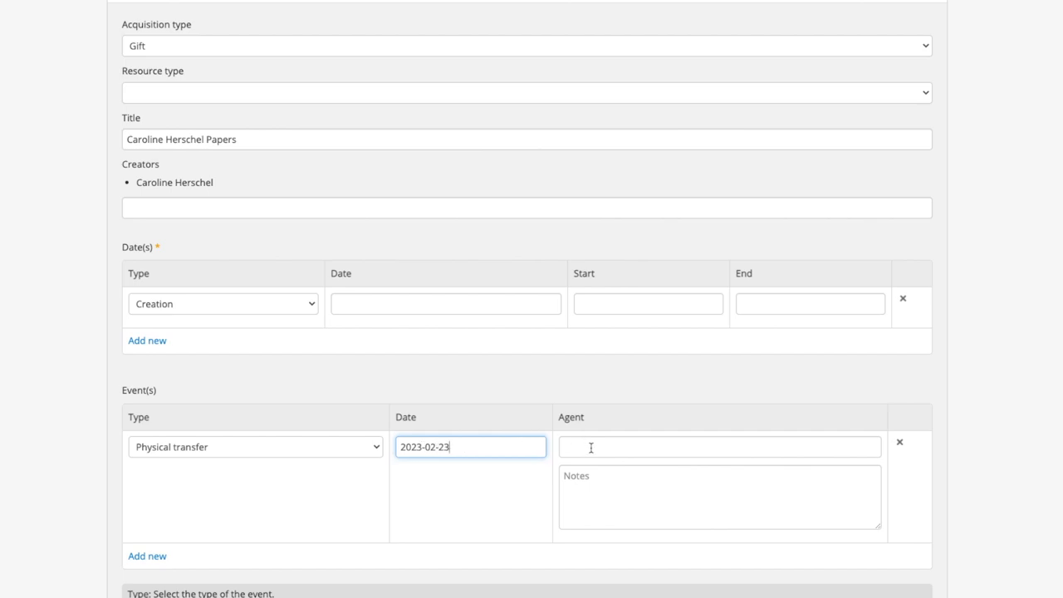
{"action": "type", "text": "John Herschel-Wells"}
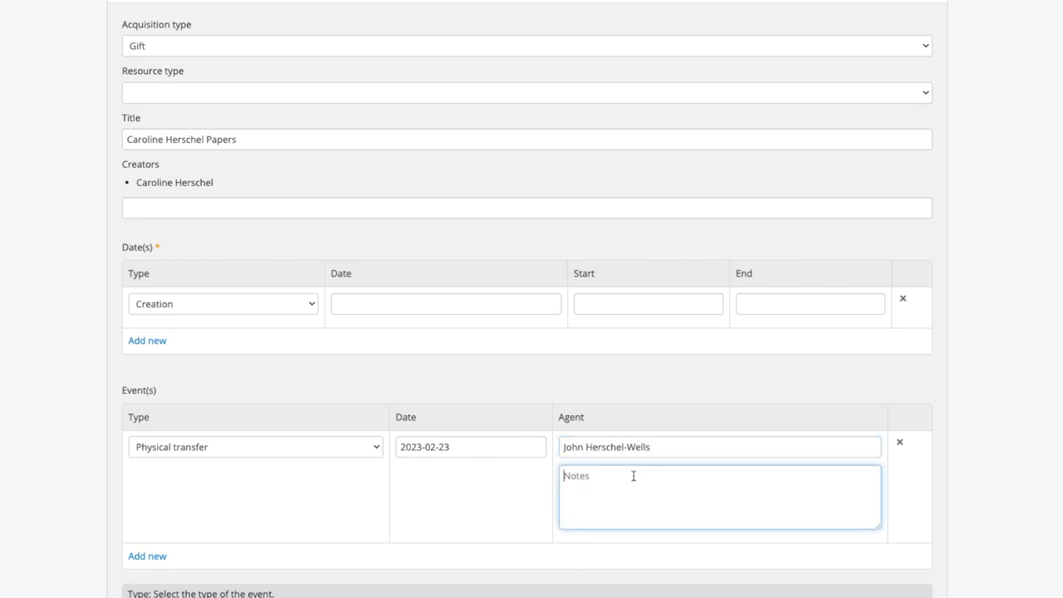
{"action": "type", "text": "By courier."}
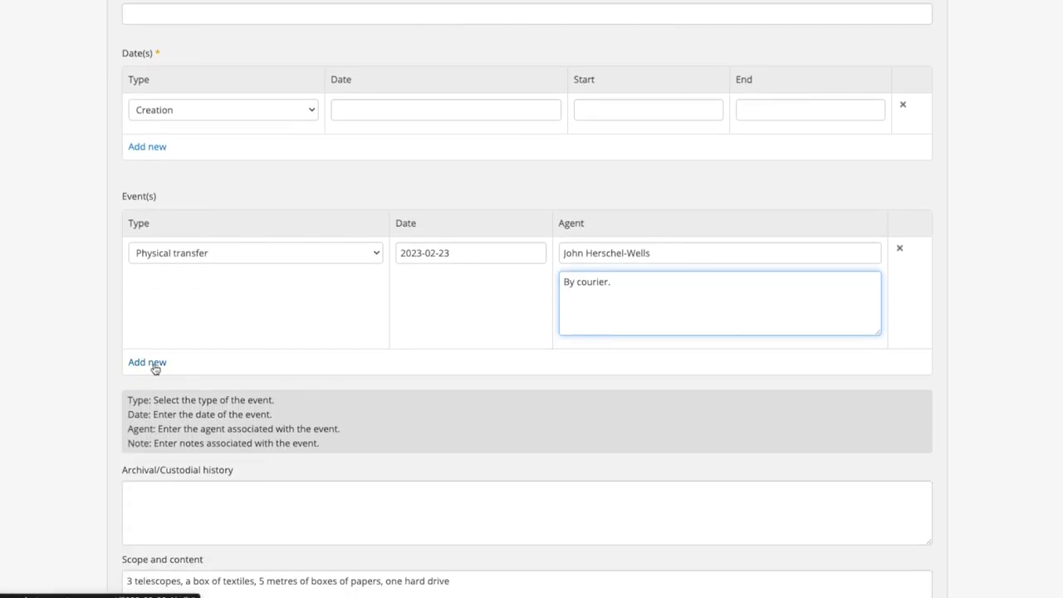
Discard the extra empty event row and save the accession record.
{"action": "left_click", "coordinate": [146, 362]}
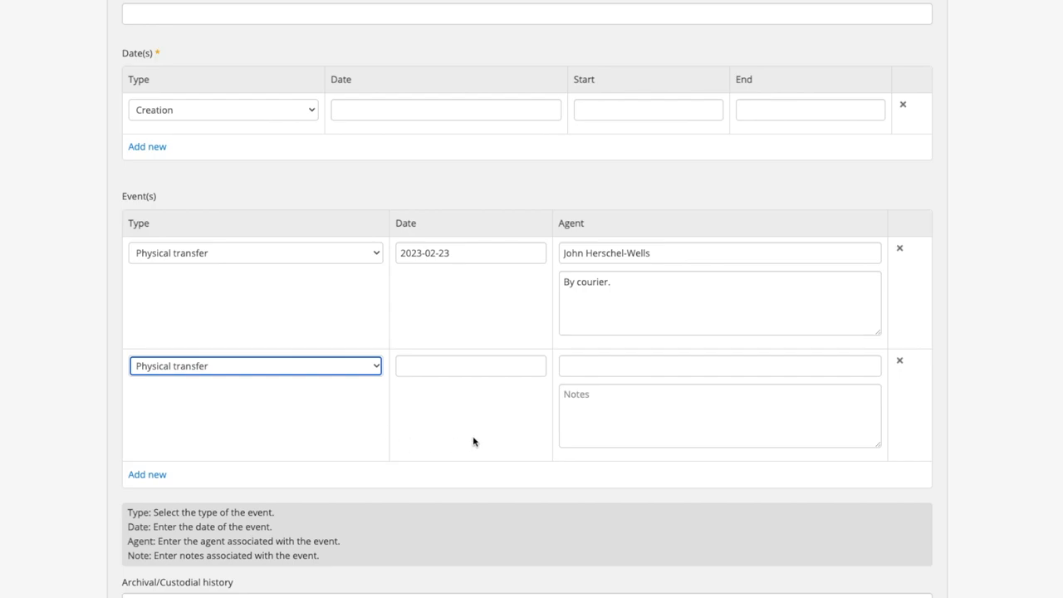
{"action": "mouse_move", "coordinate": [897, 372]}
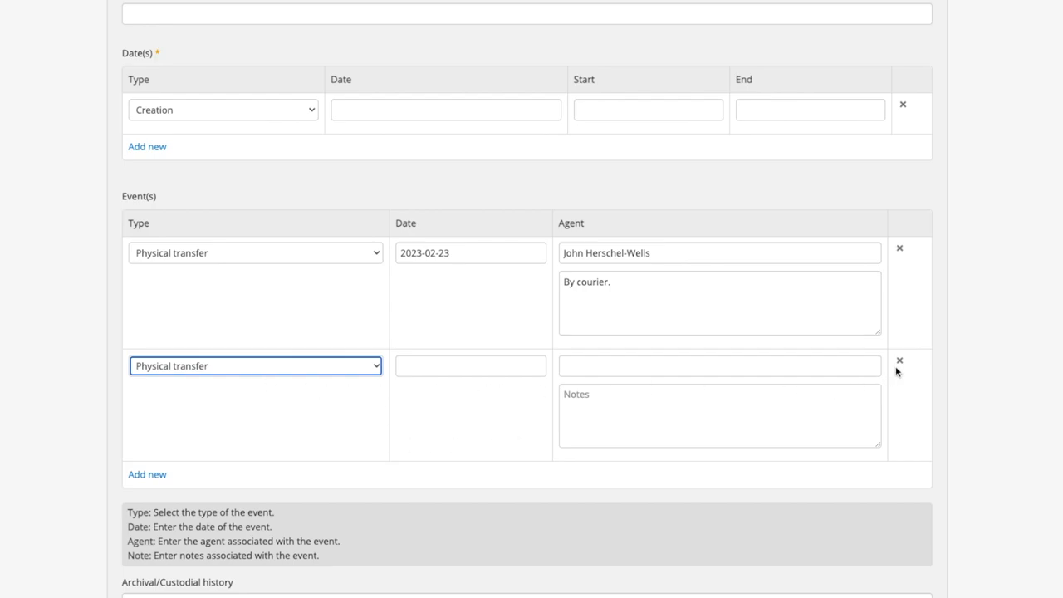
{"action": "mouse_move", "coordinate": [901, 365]}
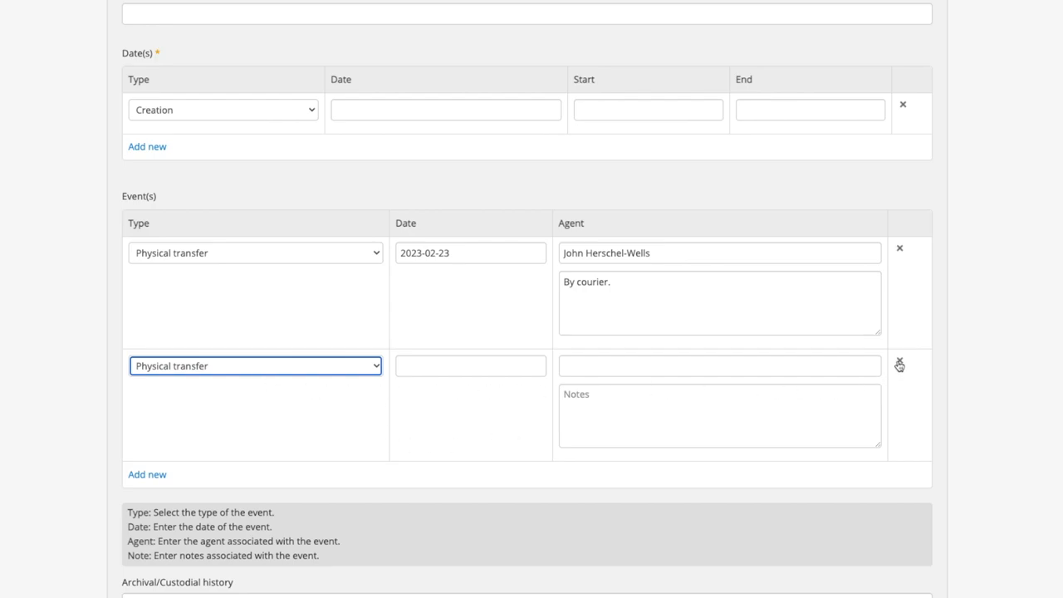
{"action": "left_click", "coordinate": [901, 365]}
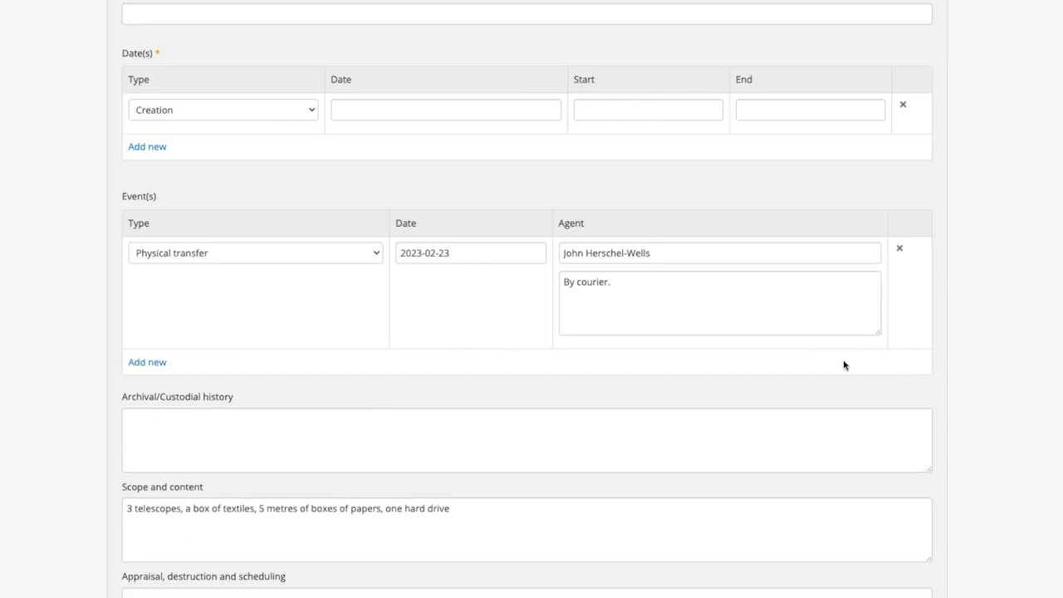
{"action": "scroll", "scroll_direction": "down", "scroll_amount": 3}
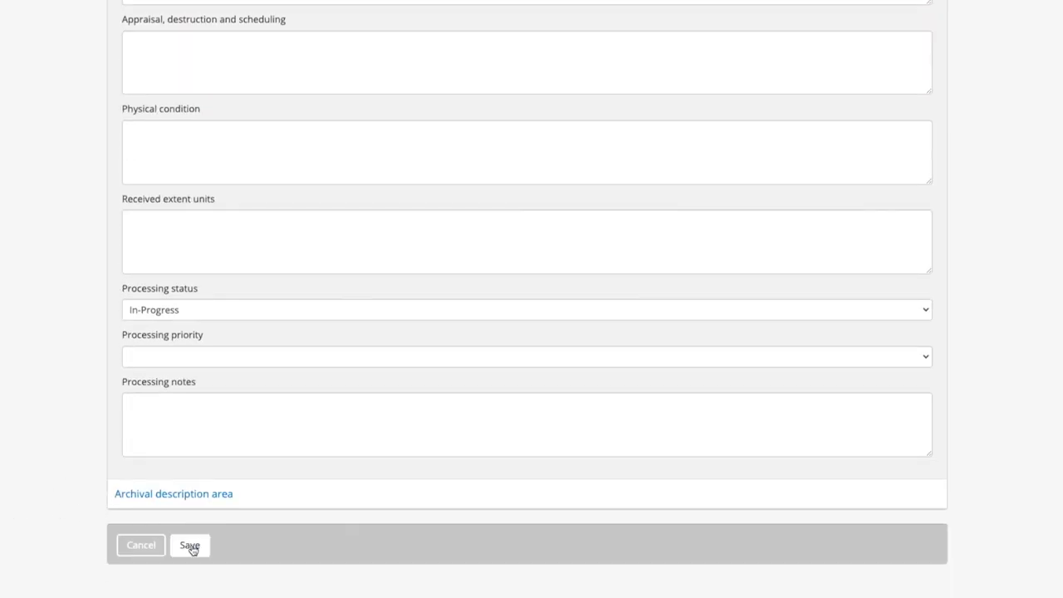
{"action": "left_click", "coordinate": [189, 545]}
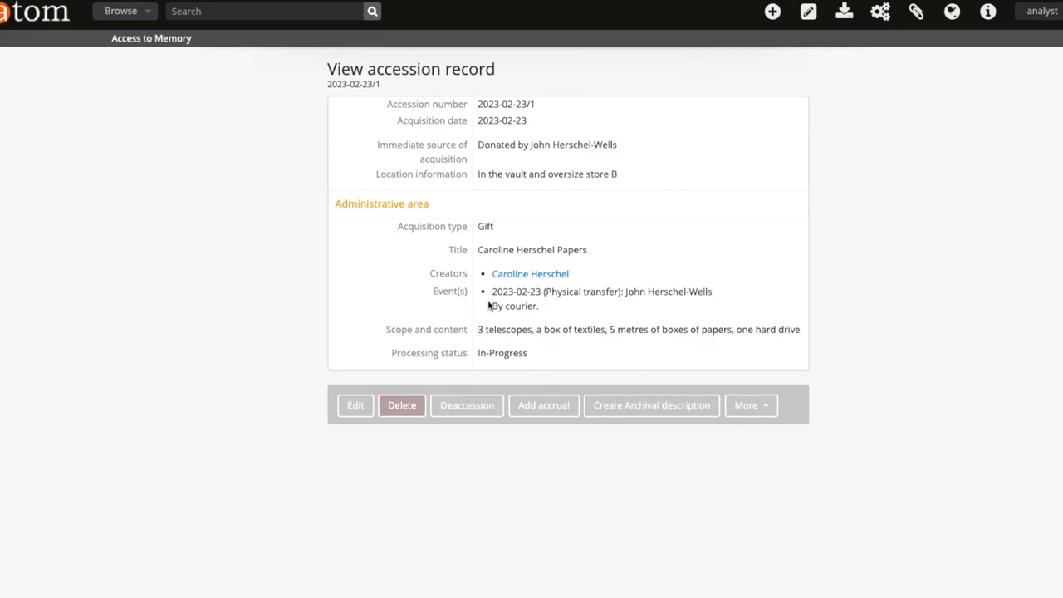
Bring up the Manage menu from the saved accession's view page.
{"action": "left_click_drag", "start_coordinate": [491, 290], "coordinate": [539, 306]}
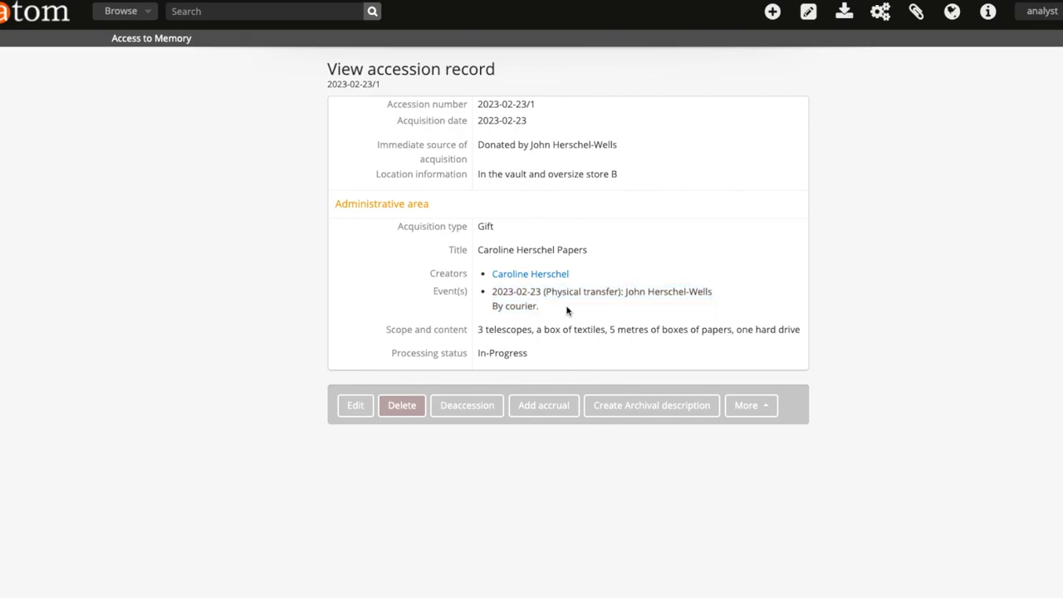
{"action": "mouse_move", "coordinate": [710, 192]}
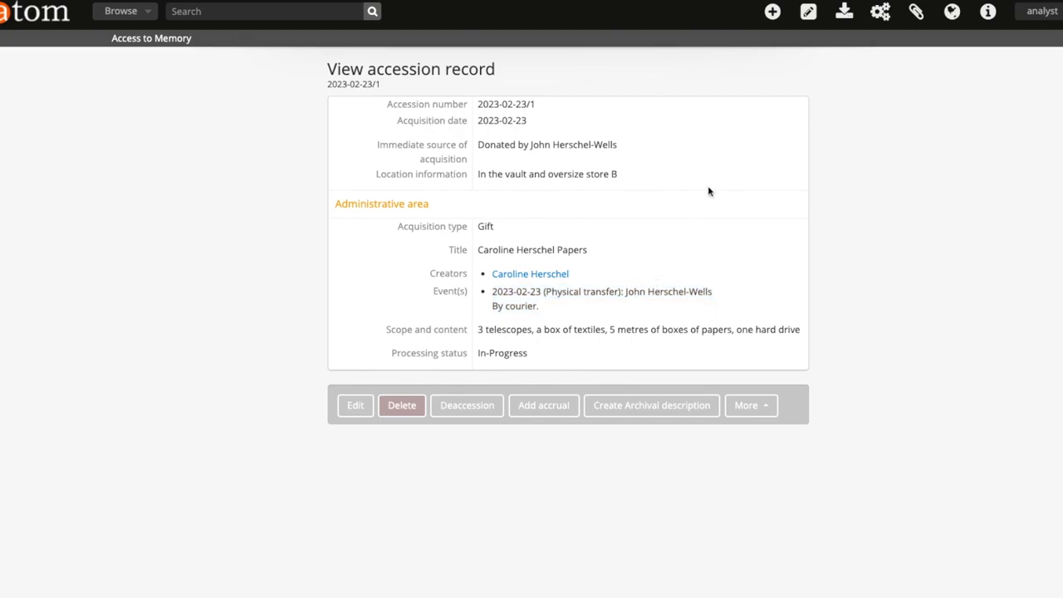
{"action": "left_click", "coordinate": [808, 12]}
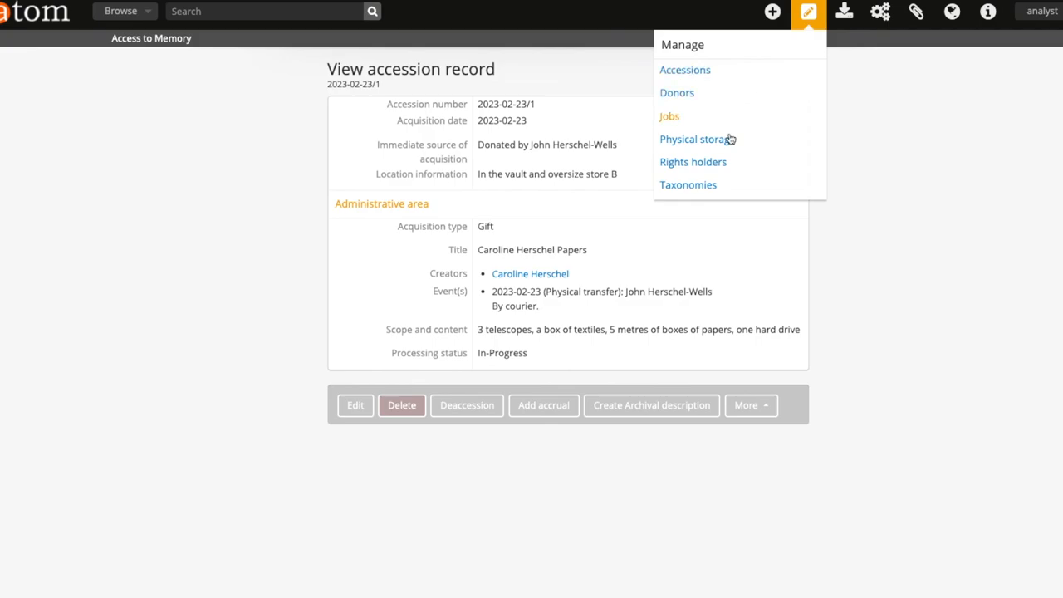
Start a new term in the Accession event type taxonomy via Manage > Taxonomies.
{"action": "left_click", "coordinate": [688, 185]}
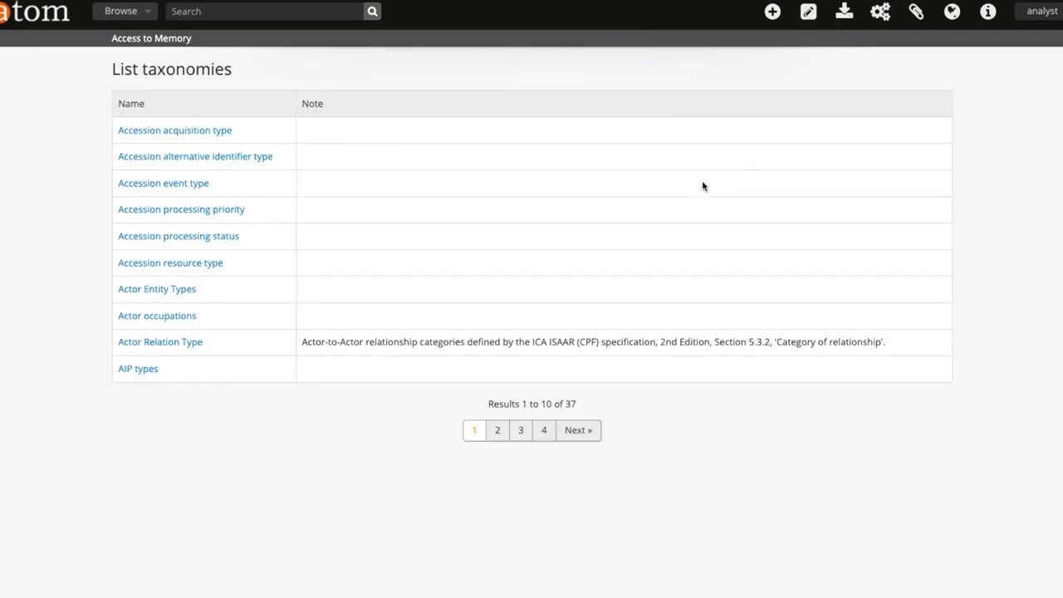
{"action": "mouse_move", "coordinate": [171, 190]}
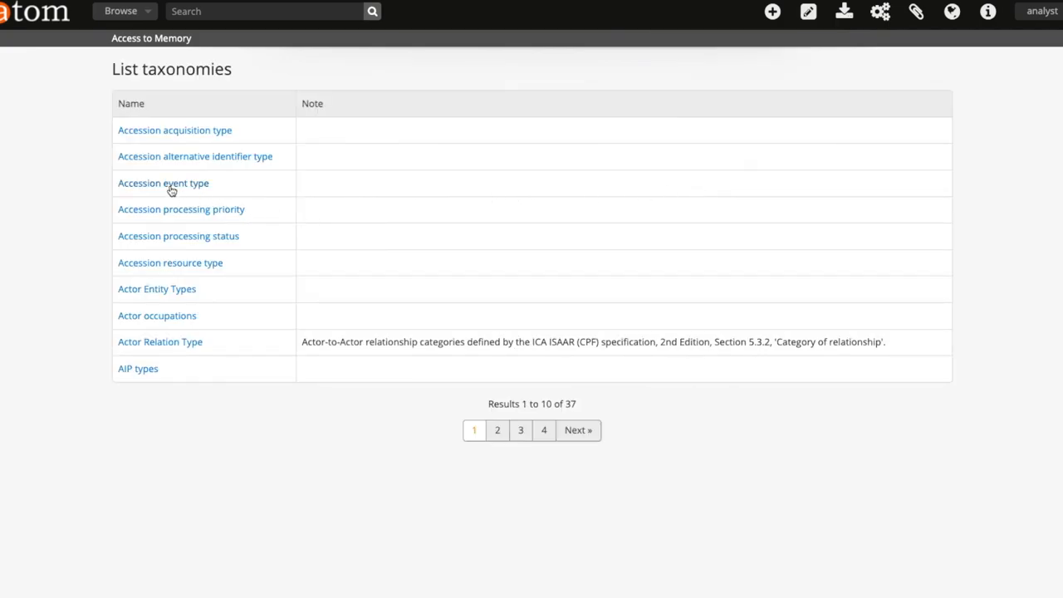
{"action": "left_click", "coordinate": [163, 183]}
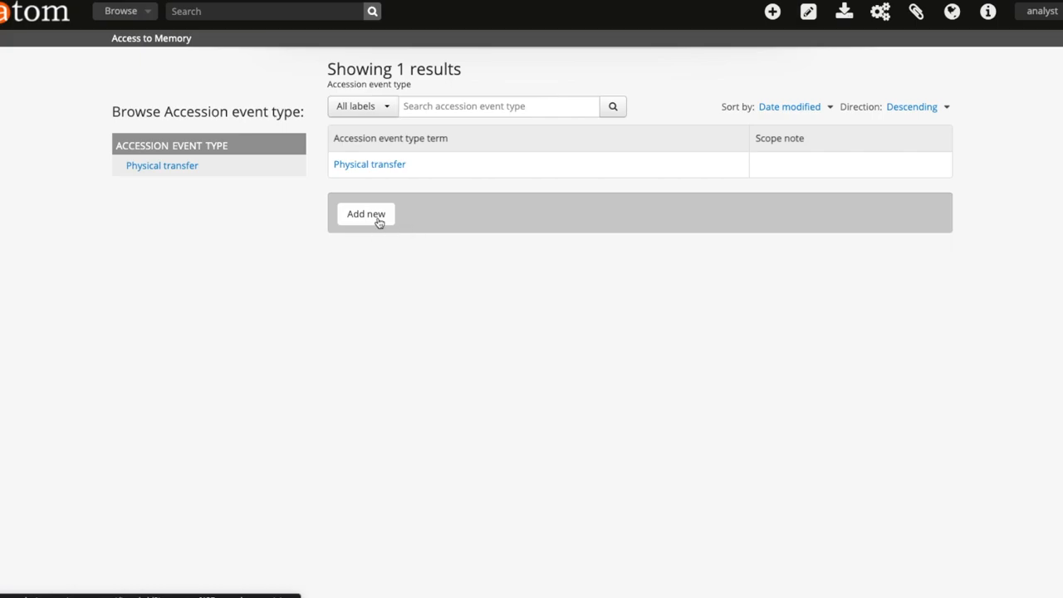
{"action": "left_click", "coordinate": [366, 212]}
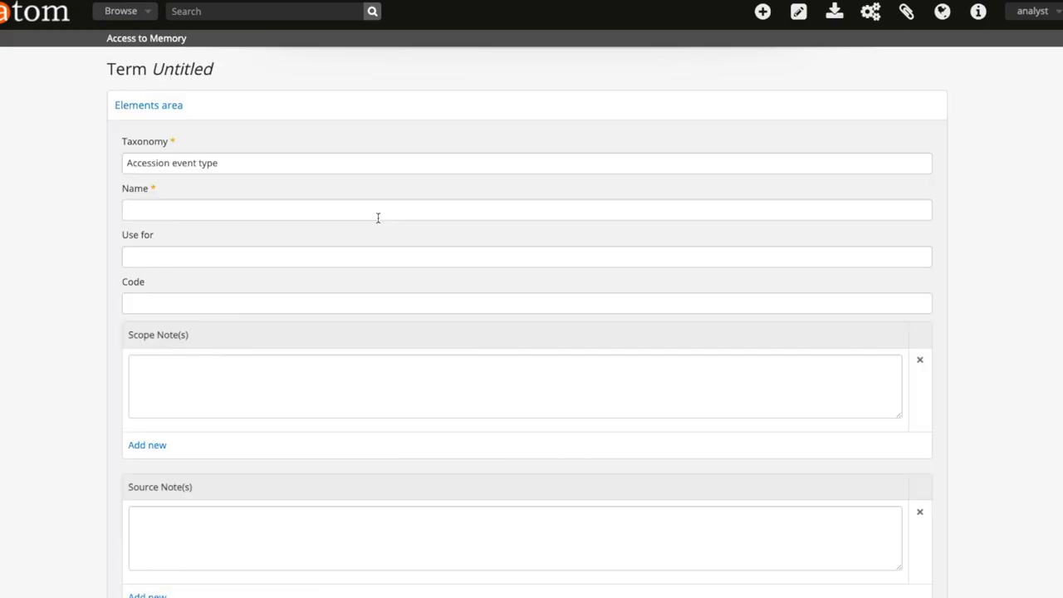
Name the term 'Disk Image Created' and create it.
{"action": "type", "text": "Disk"}
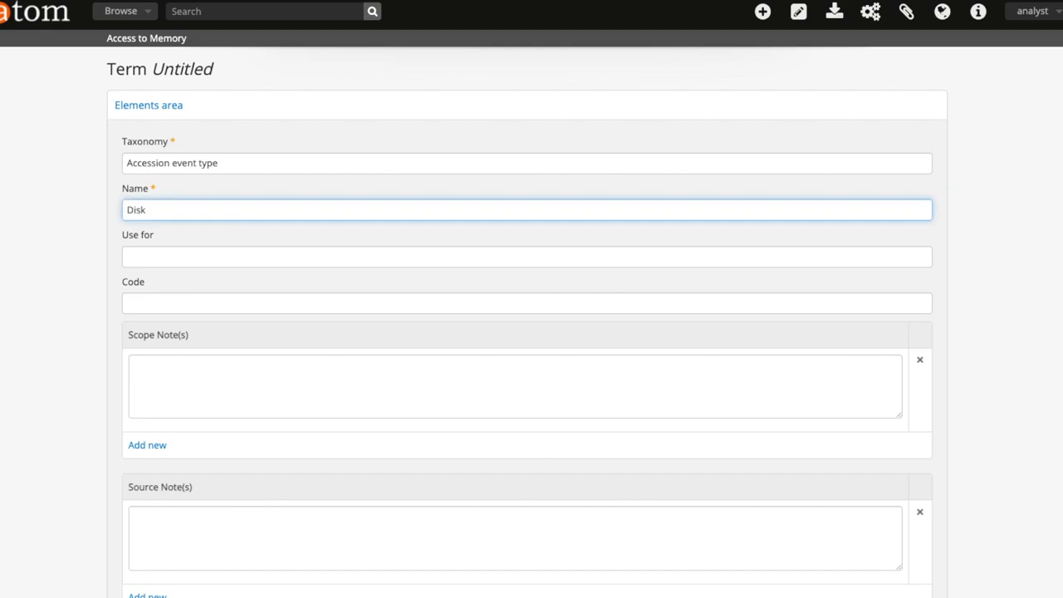
{"action": "scroll", "scroll_direction": "down", "scroll_amount": 3}
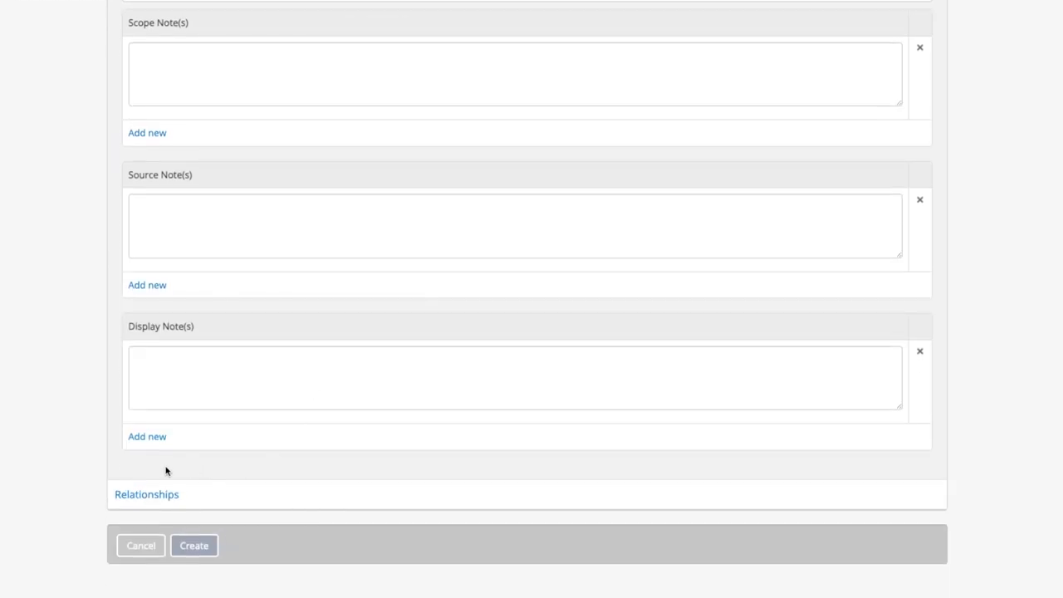
{"action": "left_click", "coordinate": [192, 545]}
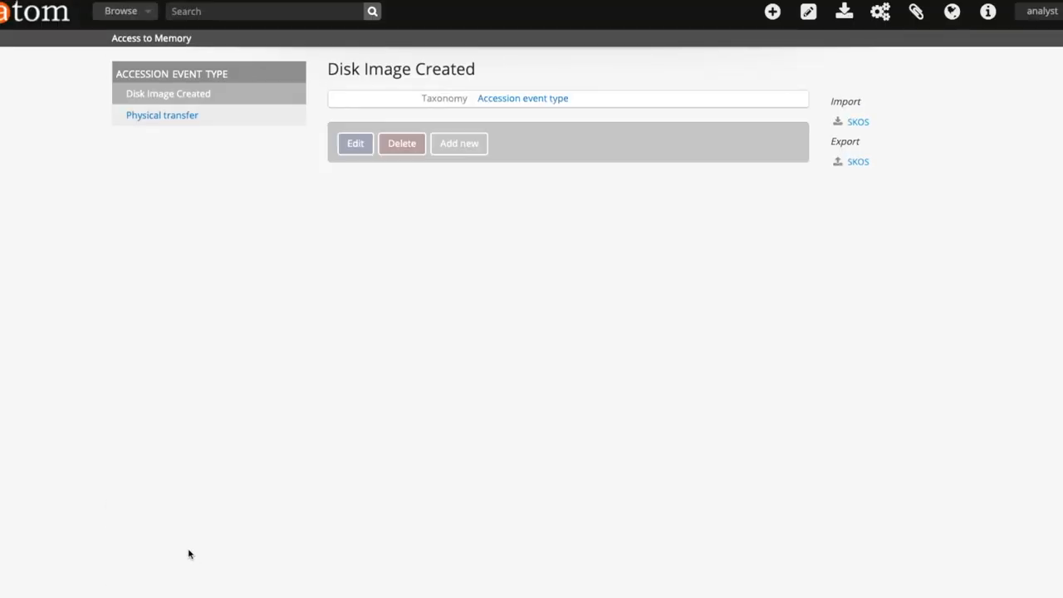
{"action": "left_click", "coordinate": [808, 12]}
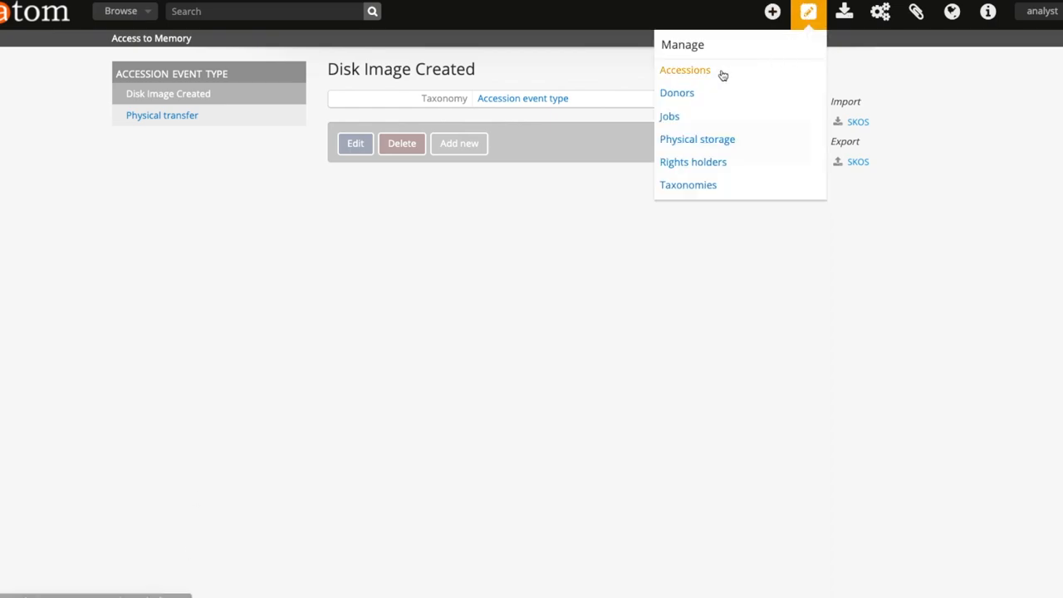
Reopen the accession for editing and add an event of type Disk Image Created.
{"action": "left_click", "coordinate": [685, 70]}
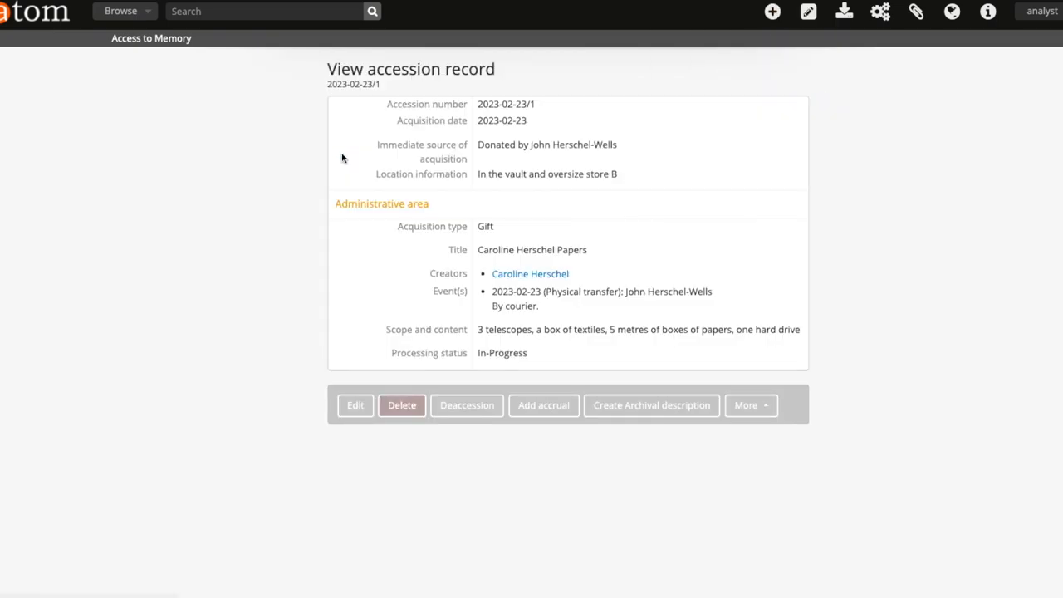
{"action": "left_click", "coordinate": [355, 405]}
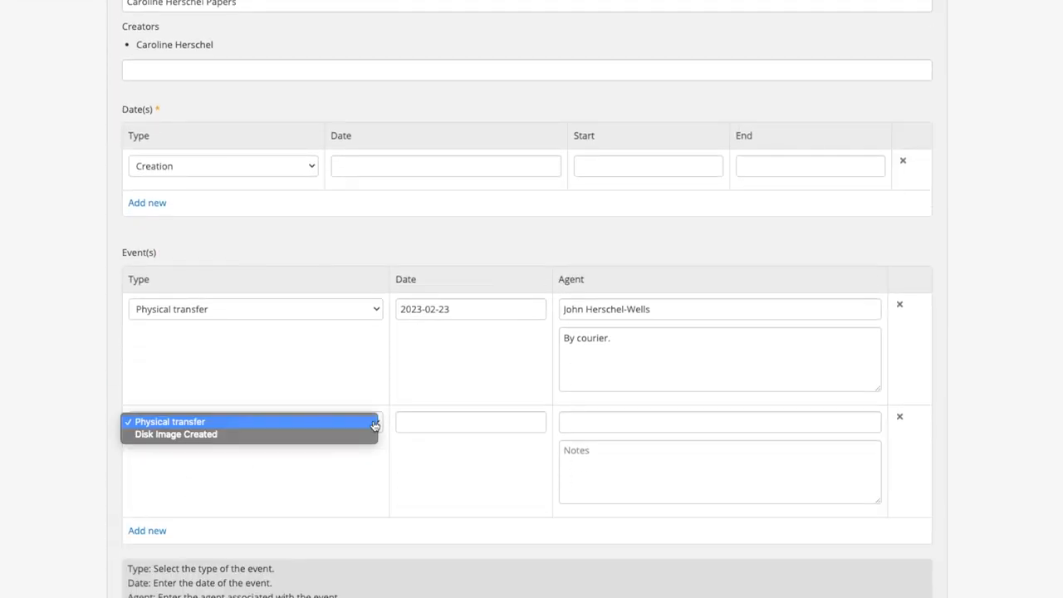
{"action": "left_click", "coordinate": [176, 433]}
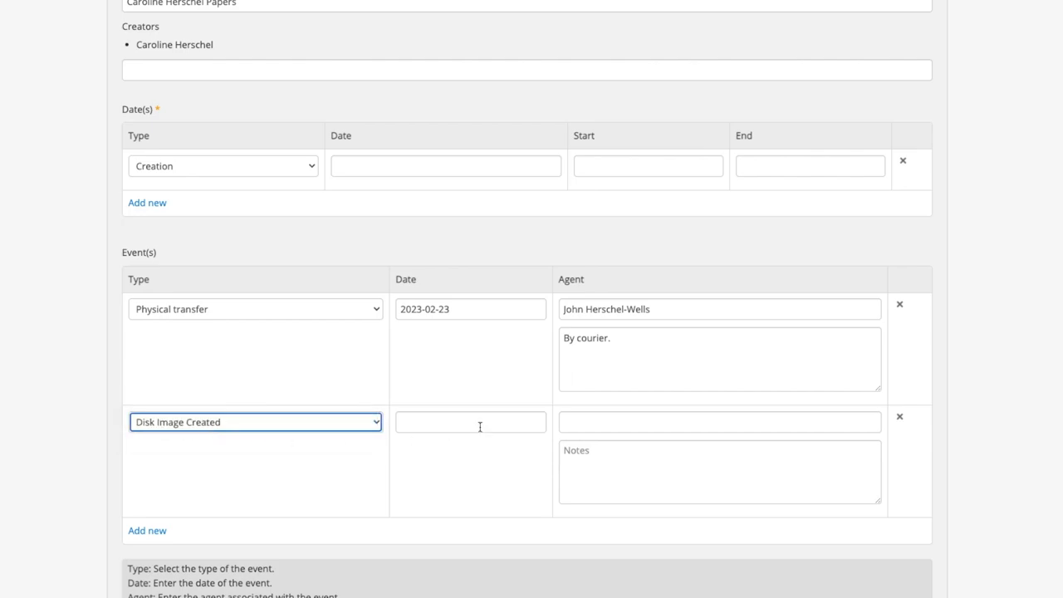
Date it 2023-02-23, agent Archivist, note the hard drive imaging with FTK Imager, and save.
{"action": "type", "text": "2023-02-23"}
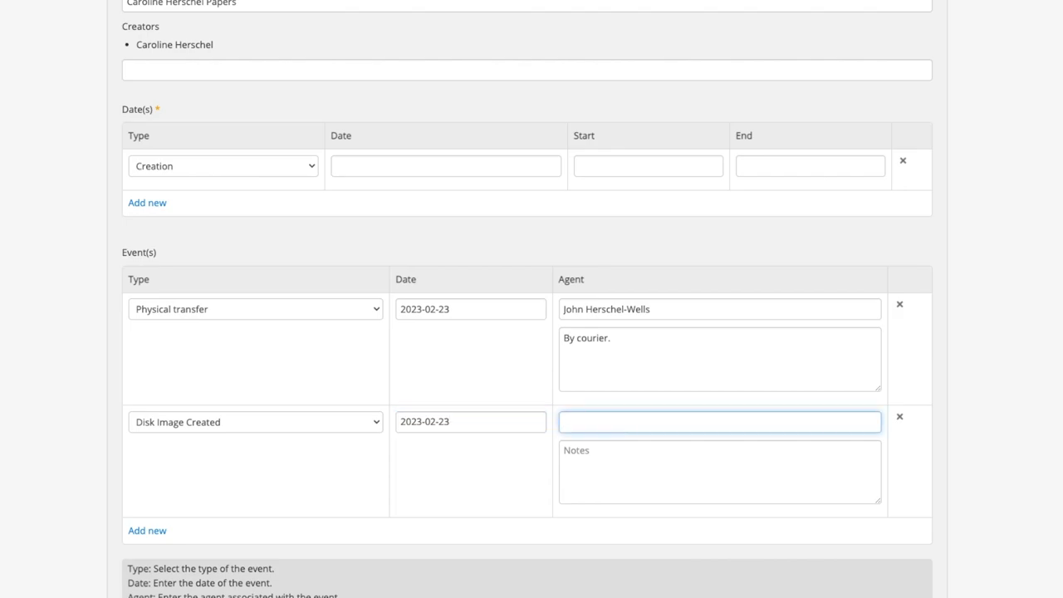
{"action": "type", "text": "Archivist"}
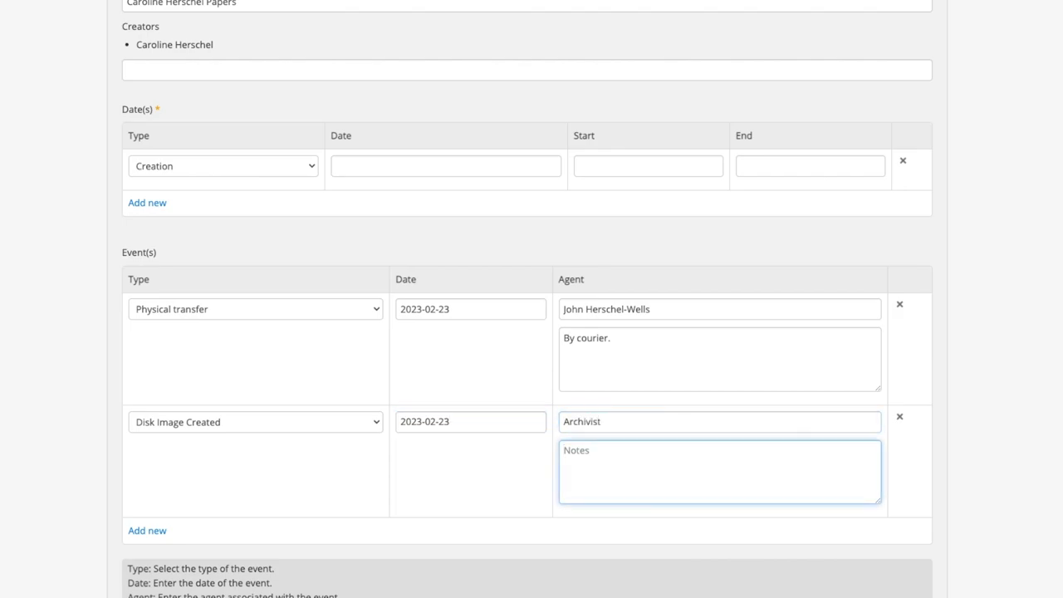
{"action": "type", "text": "disk image of hard dr"}
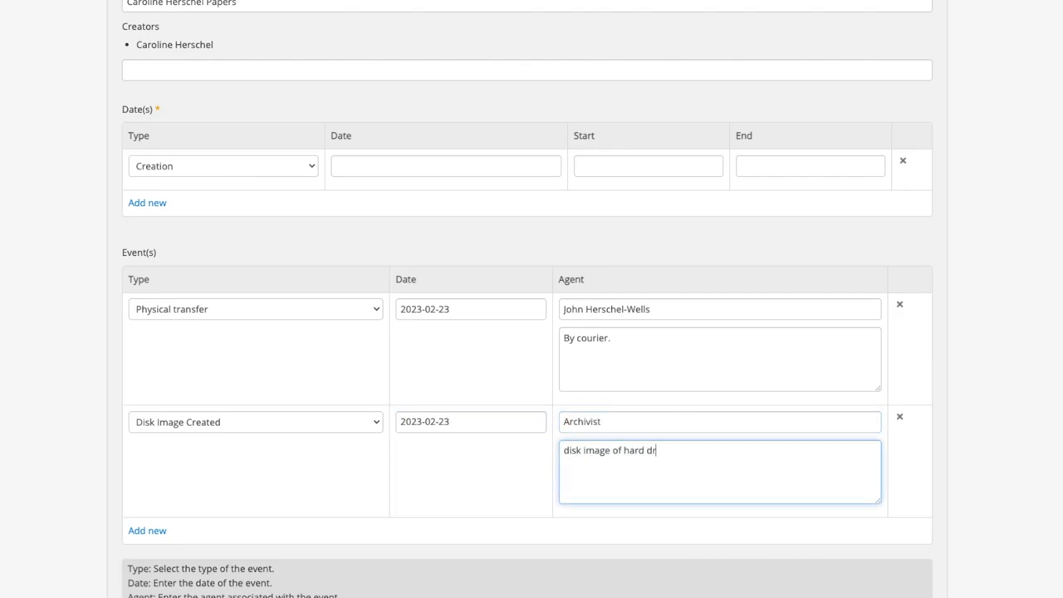
{"action": "type", "text": "ive using"}
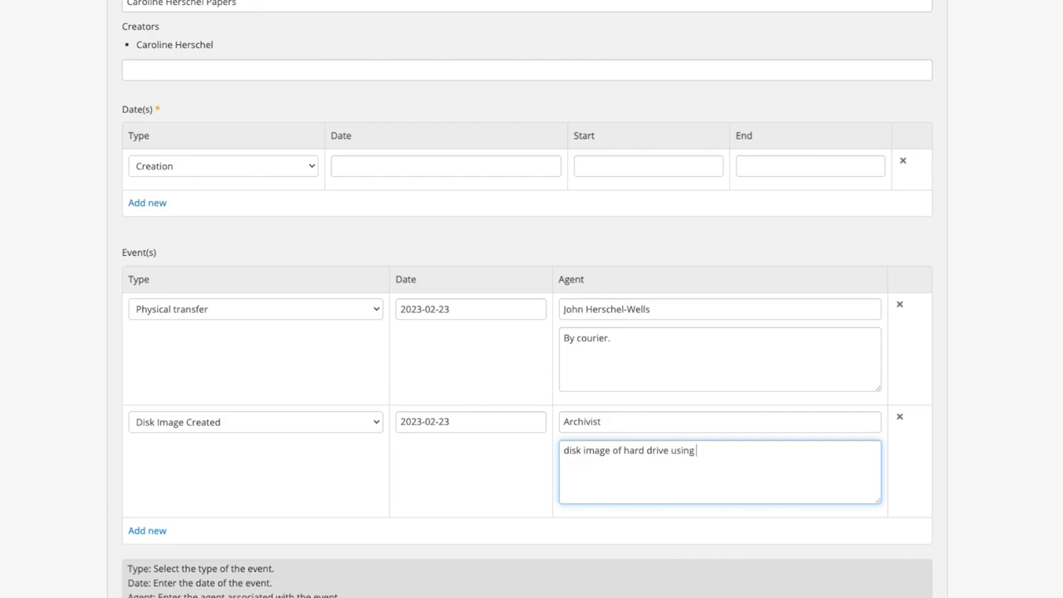
{"action": "scroll", "scroll_direction": "down", "scroll_amount": 3}
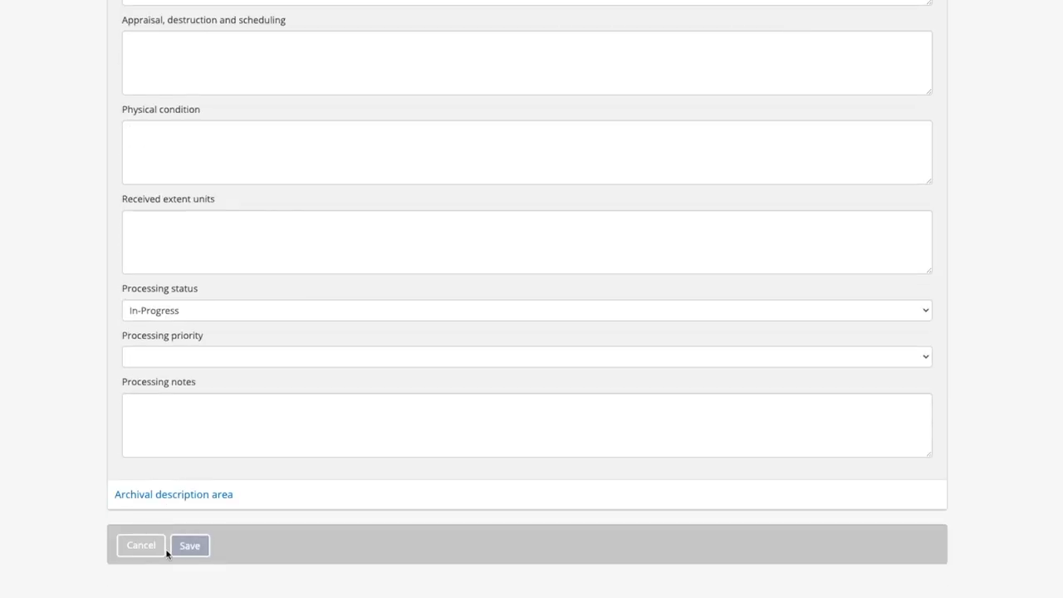
{"action": "left_click", "coordinate": [190, 545]}
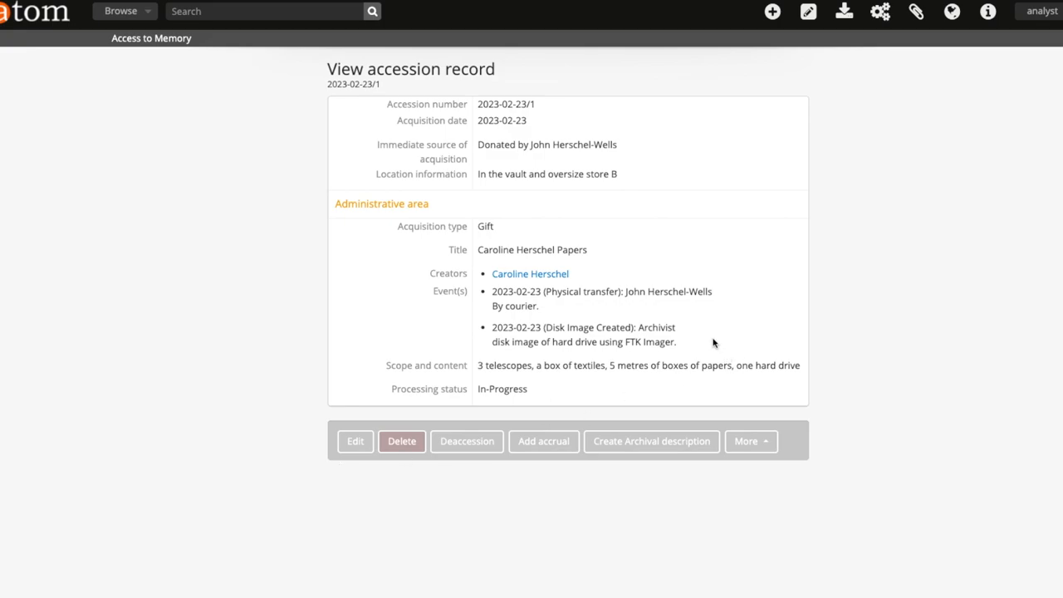
{"action": "mouse_move", "coordinate": [690, 344]}
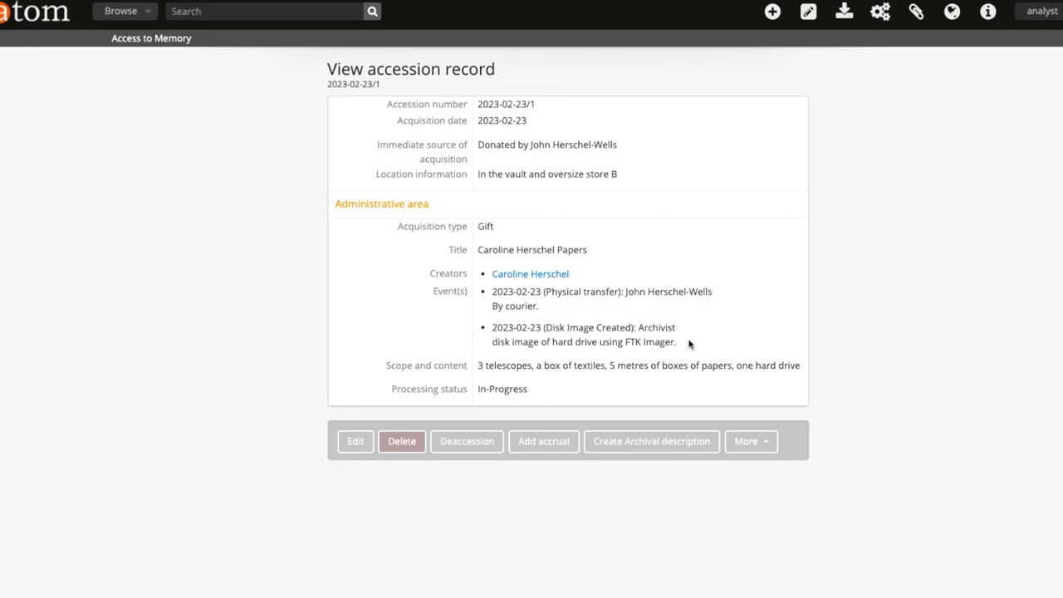